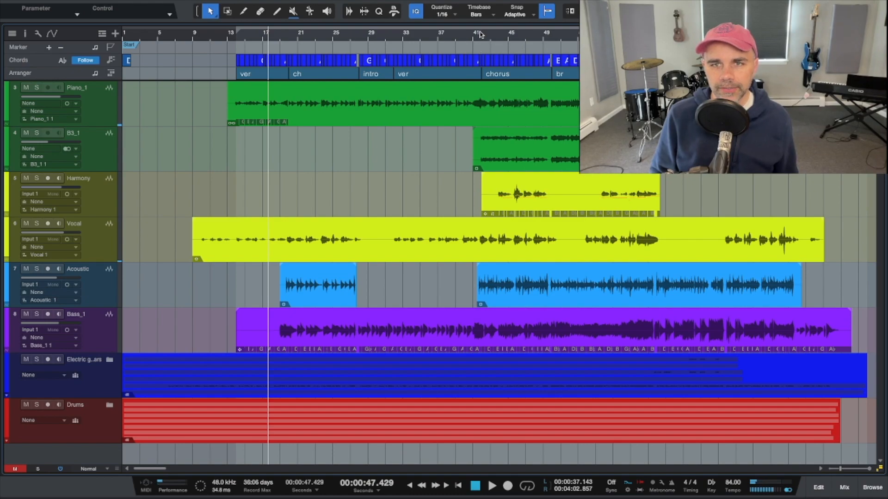
Step: Play the song, stop it, then resume playback
click(491, 491)
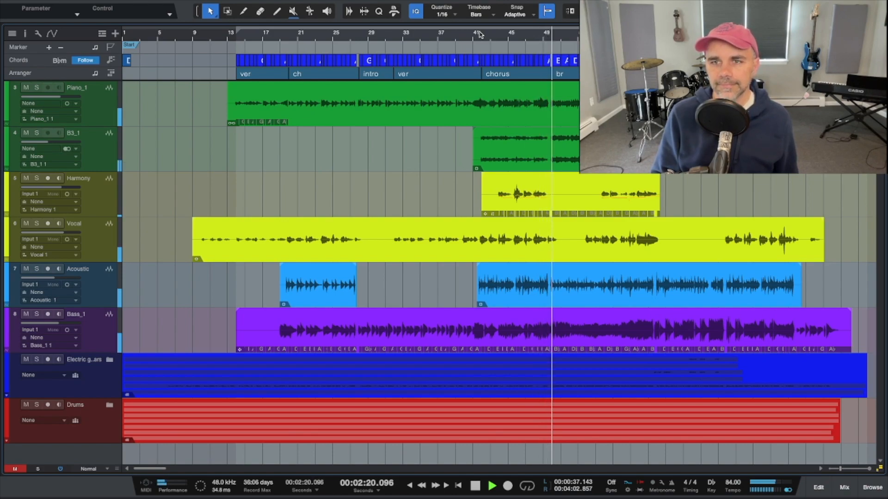
click(492, 486)
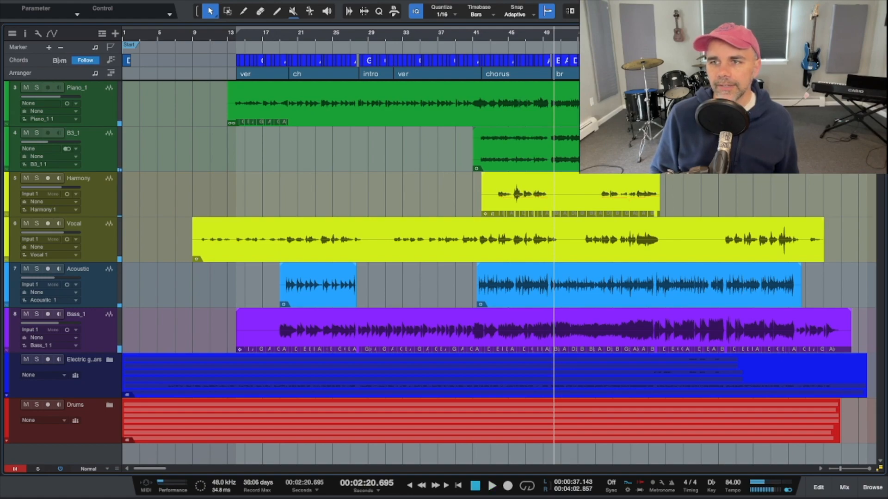
click(491, 486)
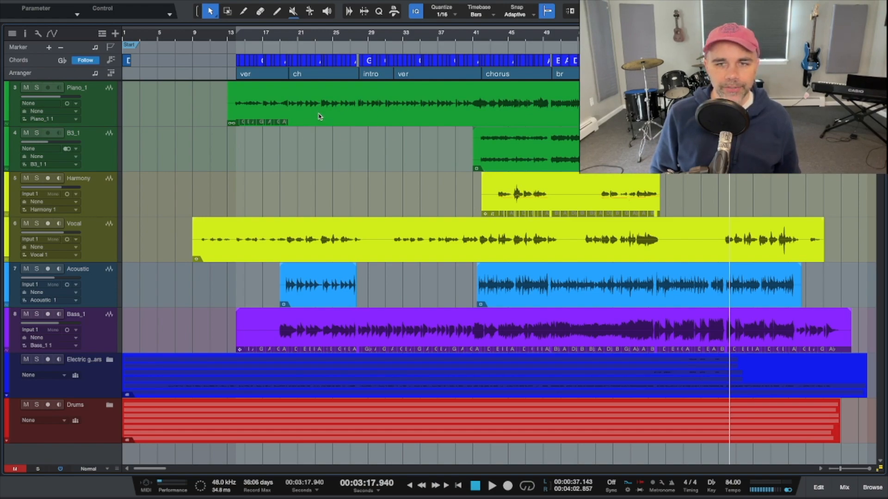
mouse_move(313, 235)
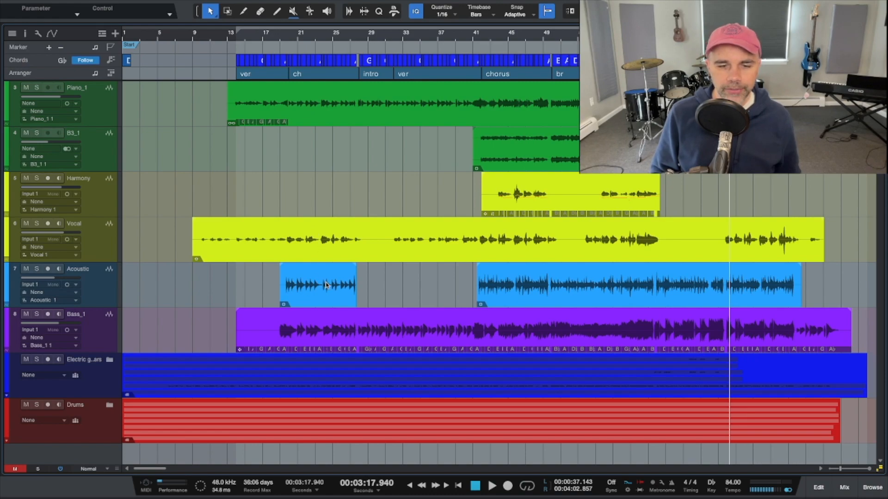
mouse_move(292, 368)
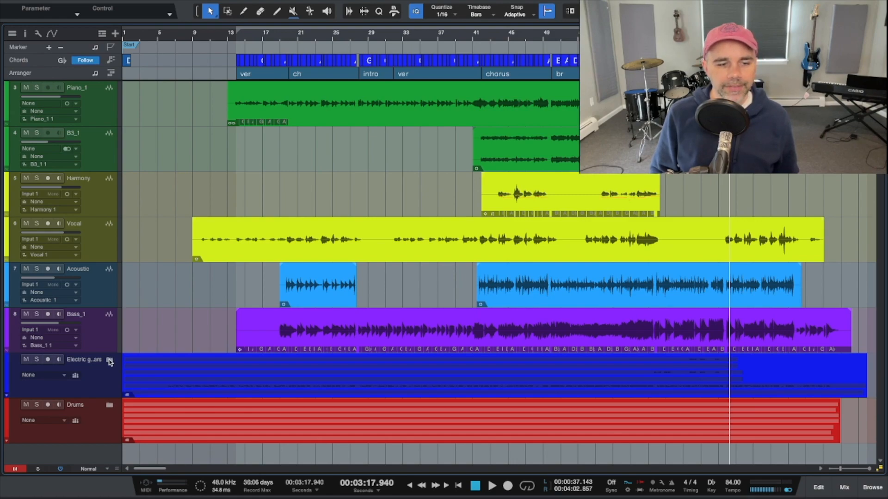
Step: Expand the electric guitar and Drums folders and open the guitar folder's options
click(110, 361)
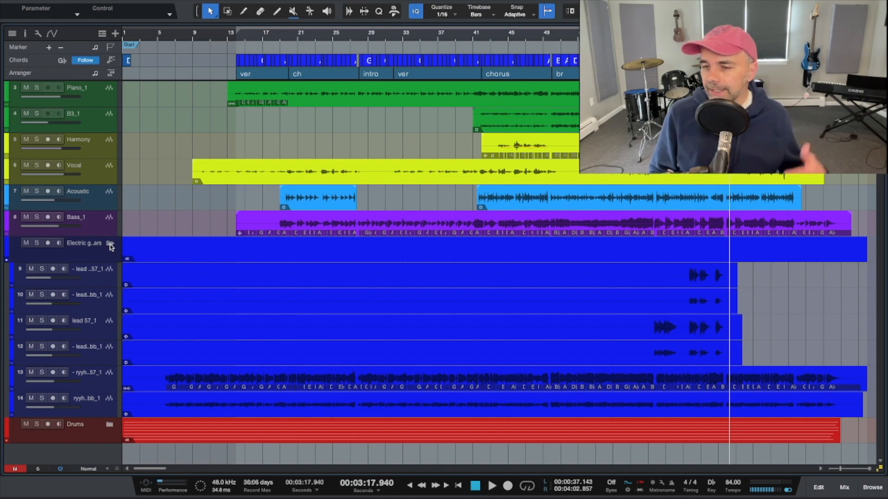
right_click(86, 242)
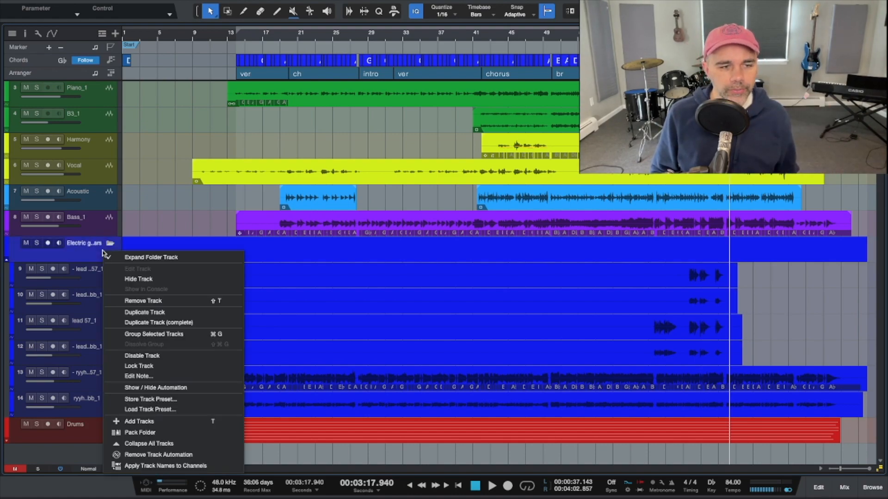
mouse_move(150, 399)
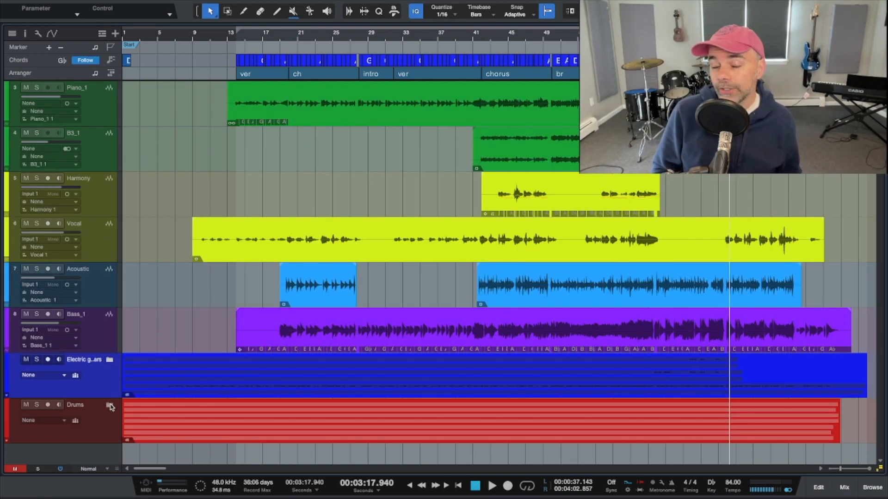
click(109, 407)
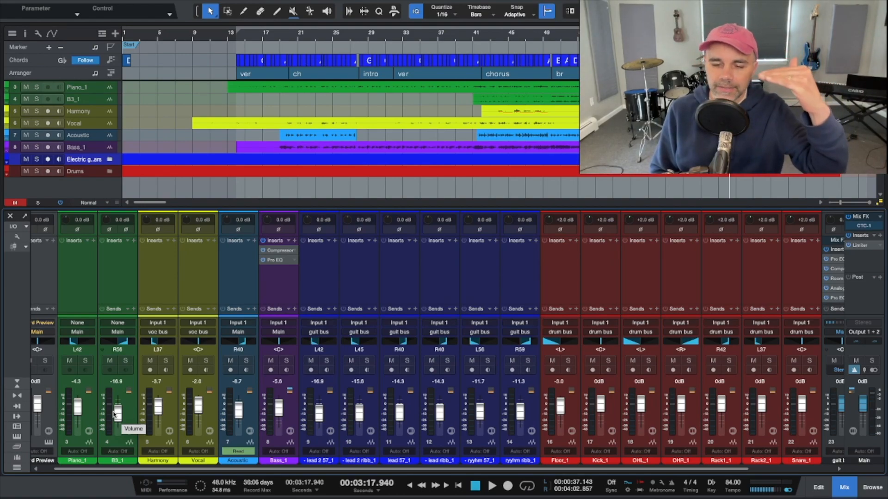
mouse_move(288, 389)
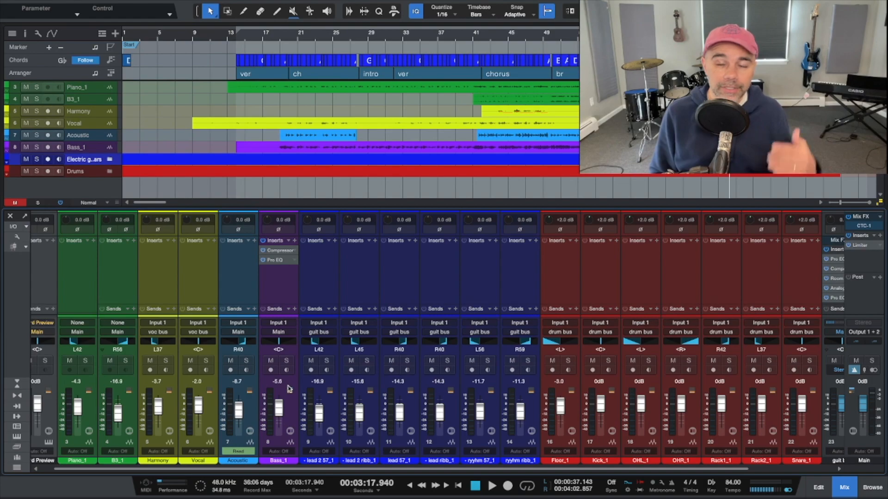
mouse_move(422, 344)
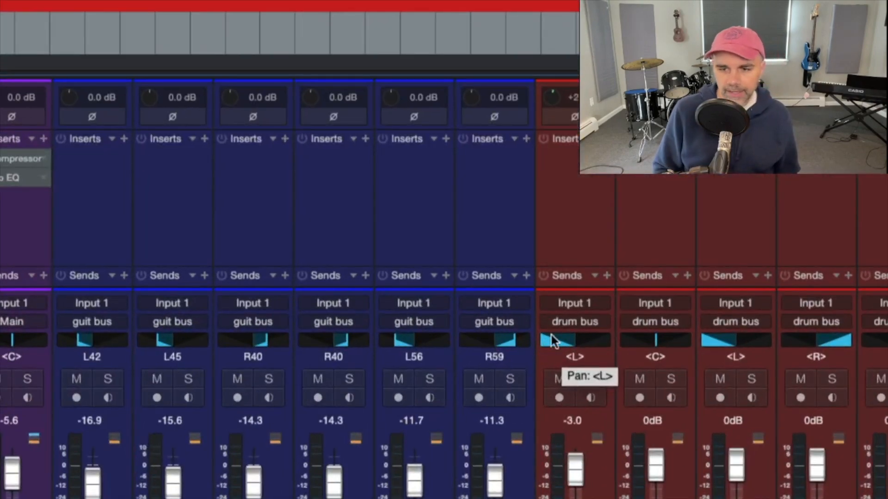
mouse_move(733, 345)
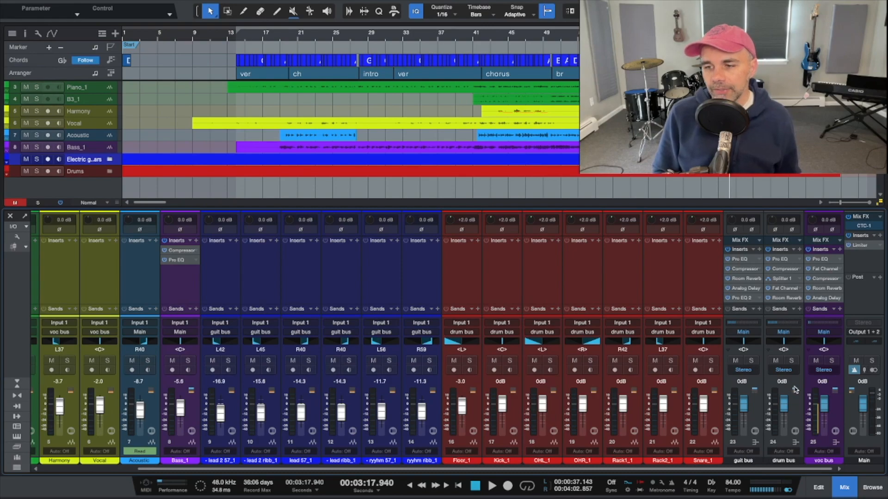
mouse_move(784, 301)
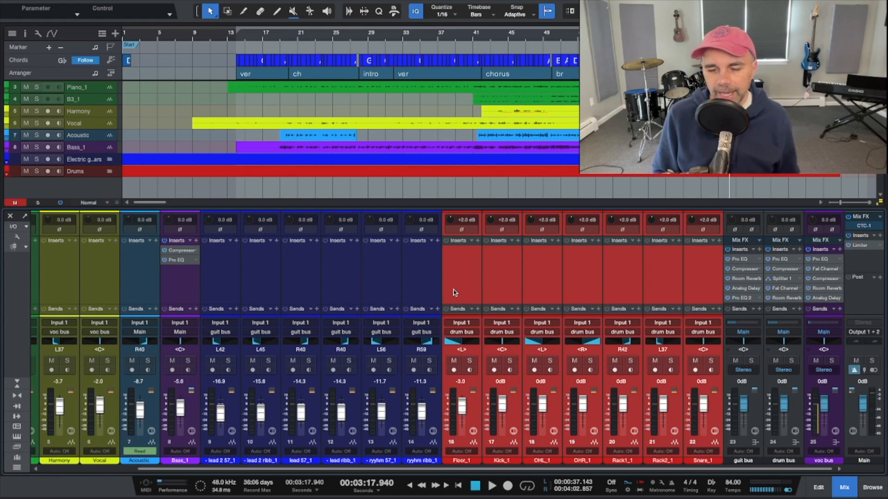
right_click(461, 283)
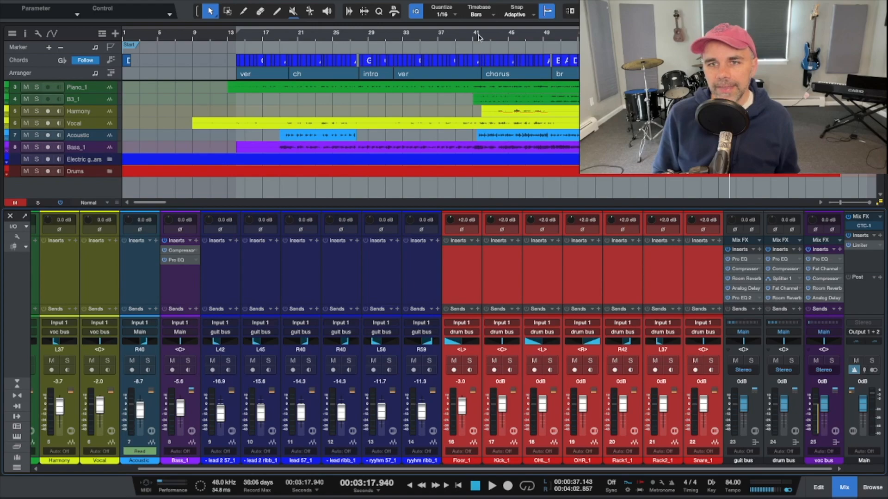
Step: Move the playhead to the chorus start and solo the drum bus
click(481, 32)
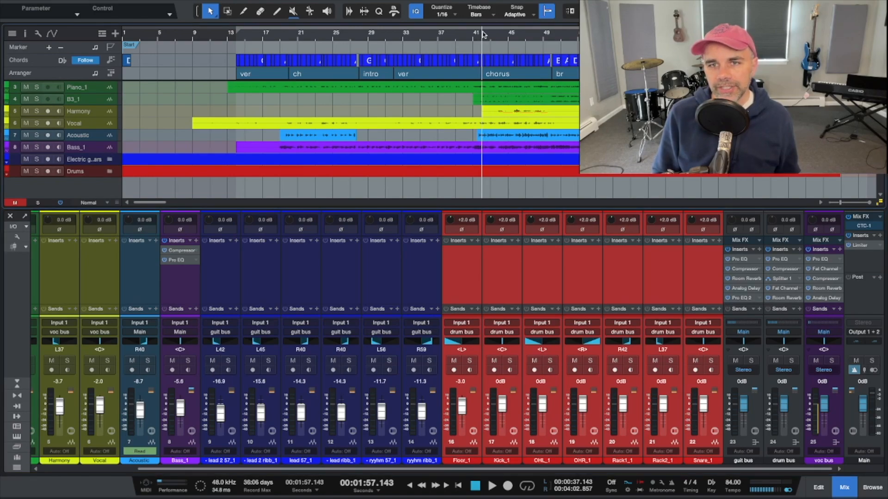
mouse_move(799, 311)
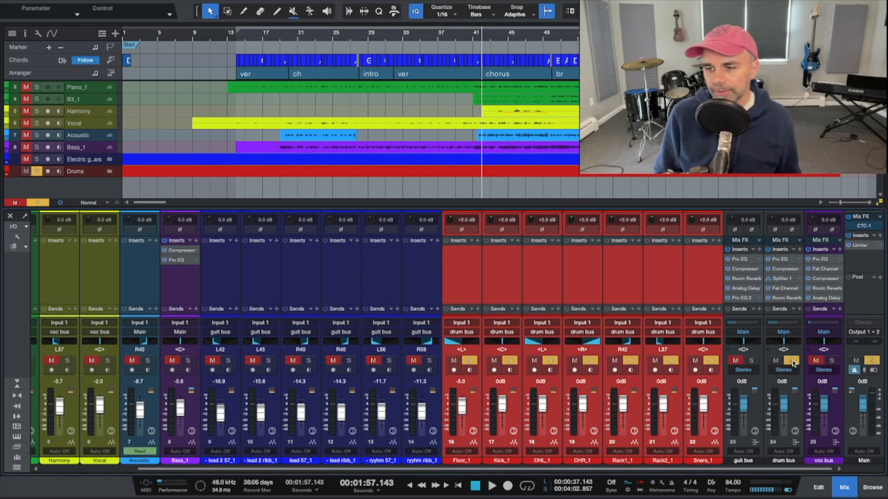
click(492, 486)
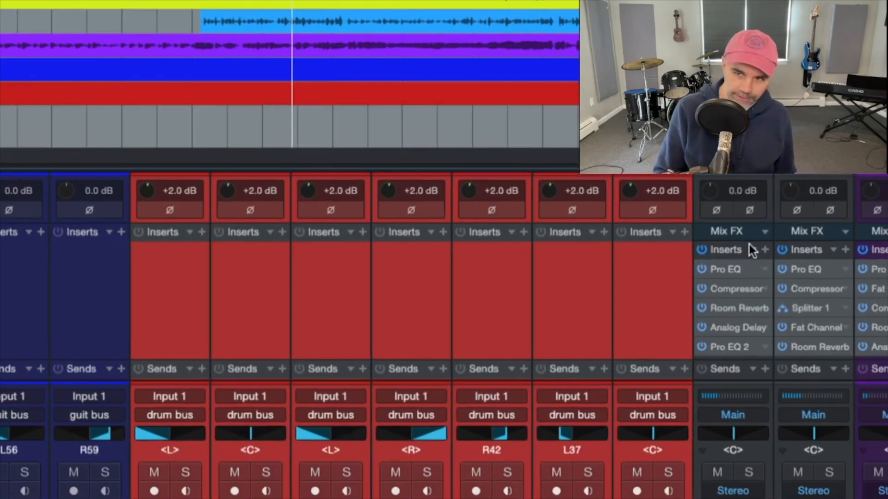
Step: Open the FX chain preset list for the guitar bus inserts
click(764, 249)
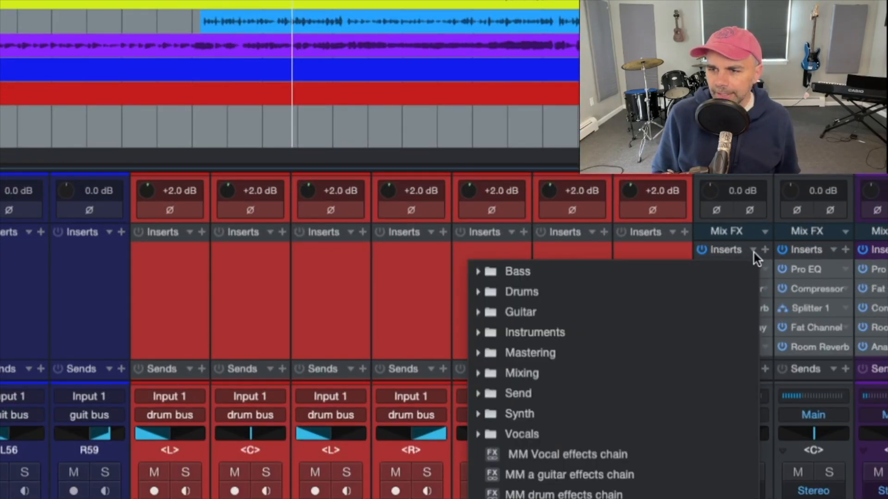